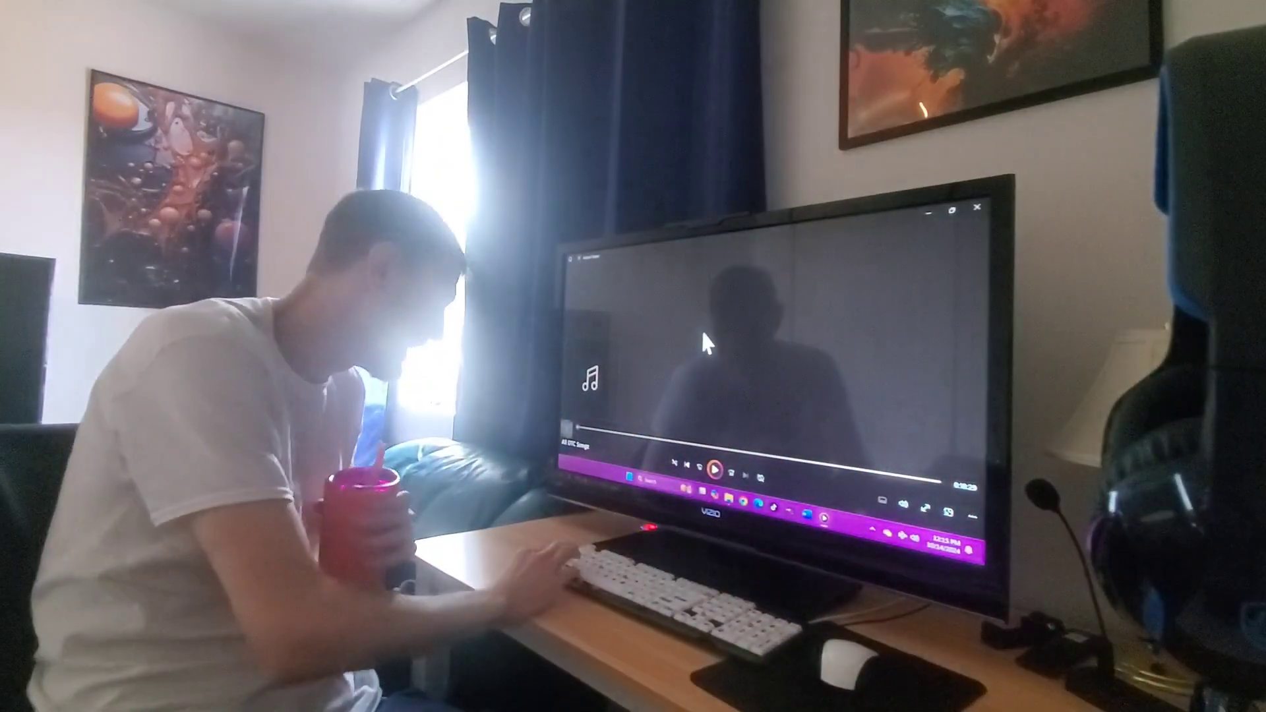
click(715, 471)
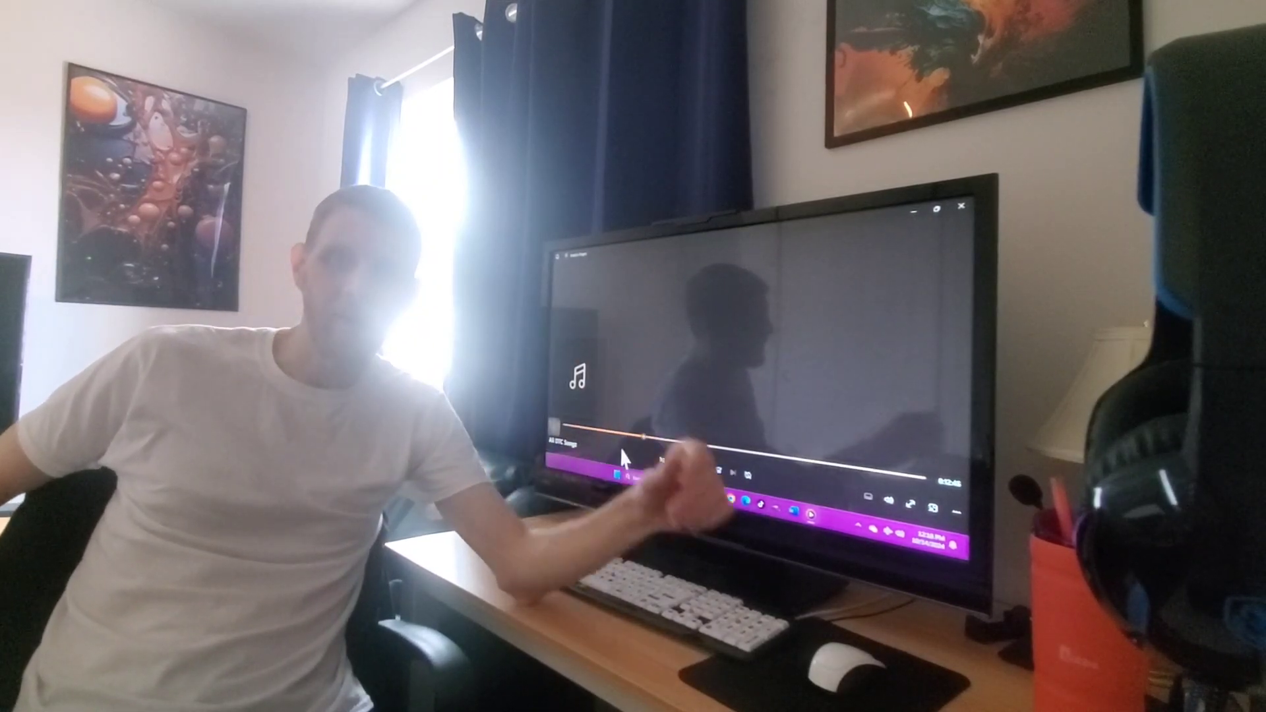
click(704, 451)
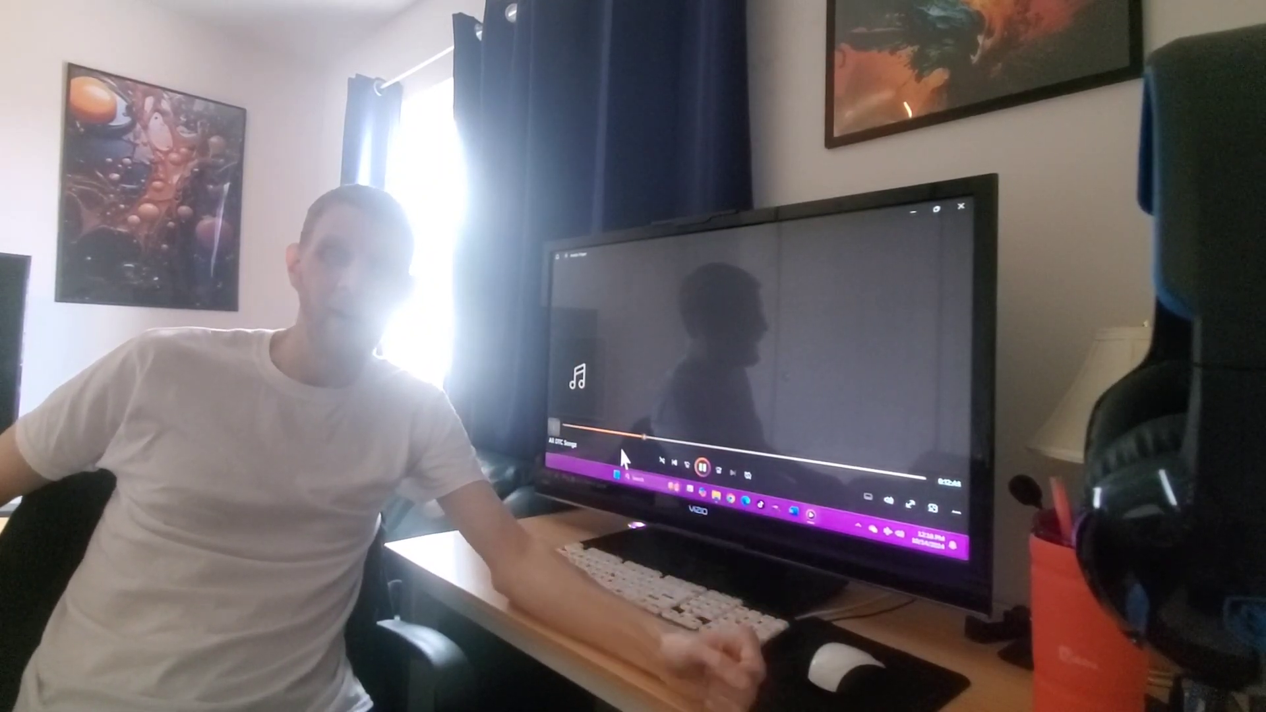